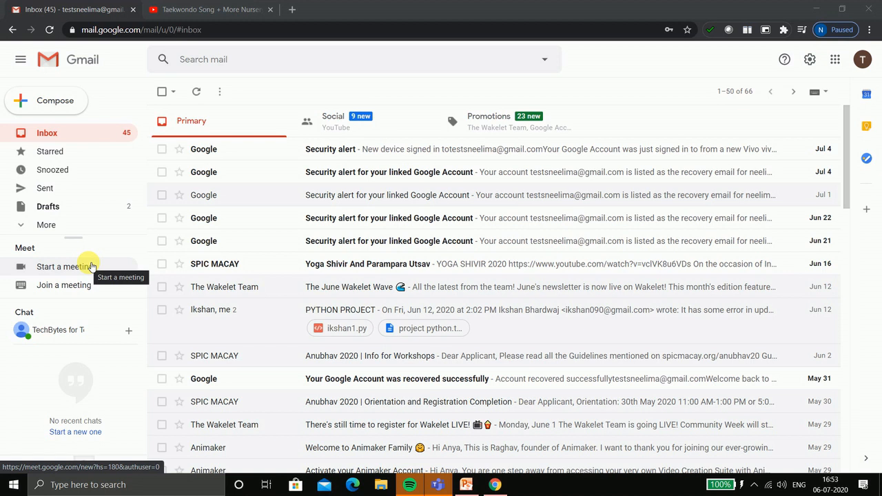
mouse_move(126, 226)
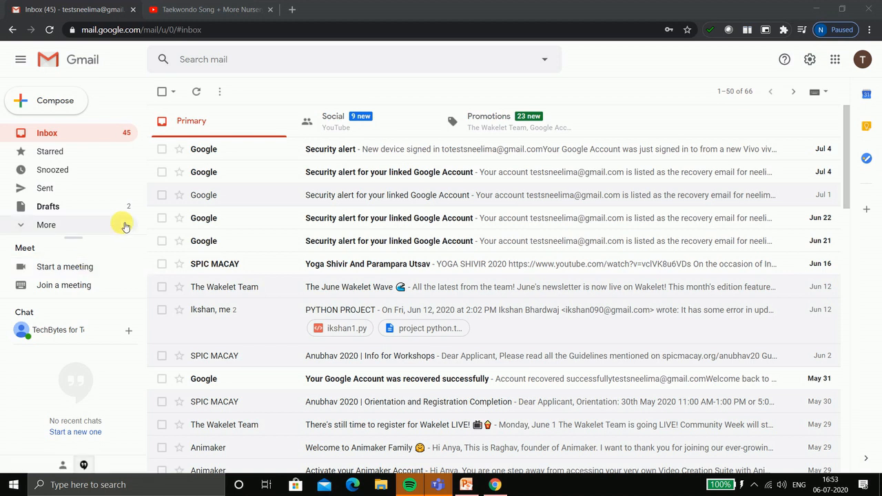
mouse_move(64, 268)
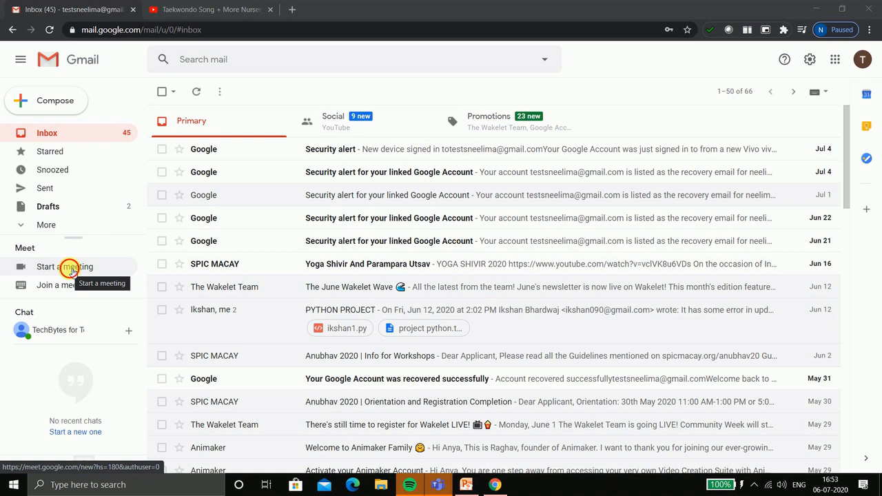
Step: Start a new meeting from Gmail's Meet sidebar
click(64, 267)
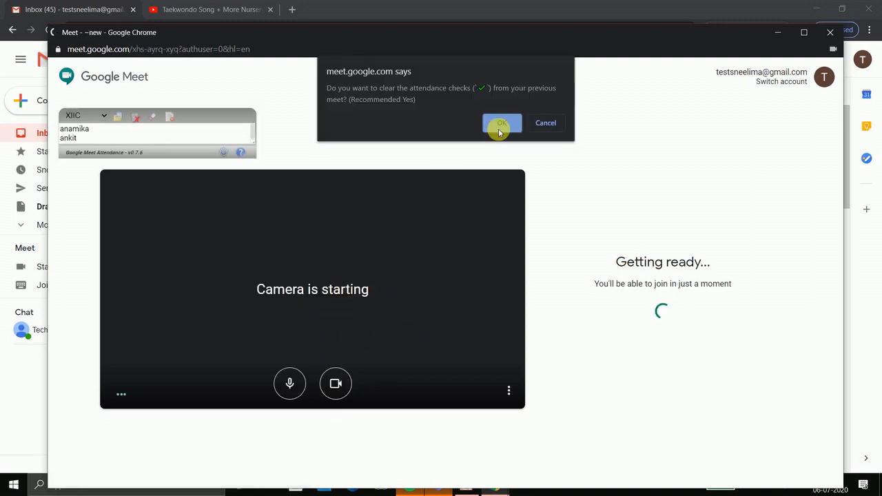
Step: Accept the attendance prompt, switch the camera off and join the meeting
click(502, 122)
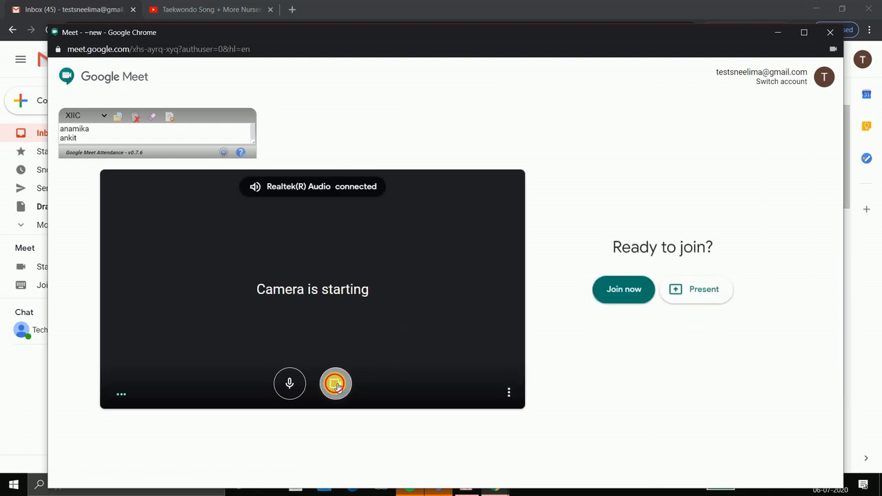
click(289, 384)
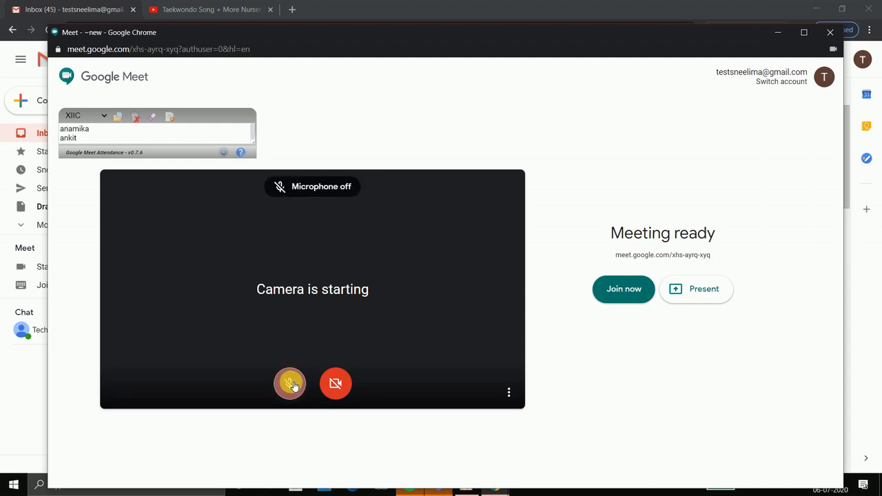
click(623, 289)
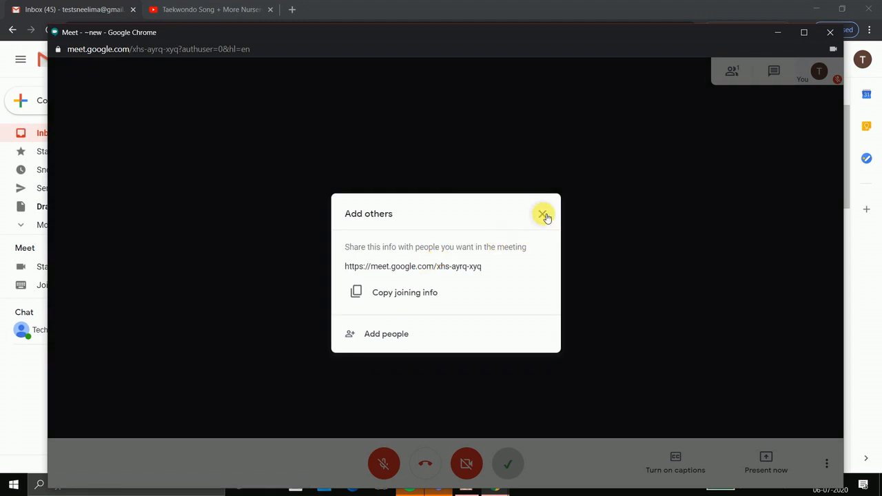
Step: Dismiss the Add others card and share the entire screen via Present now
click(543, 215)
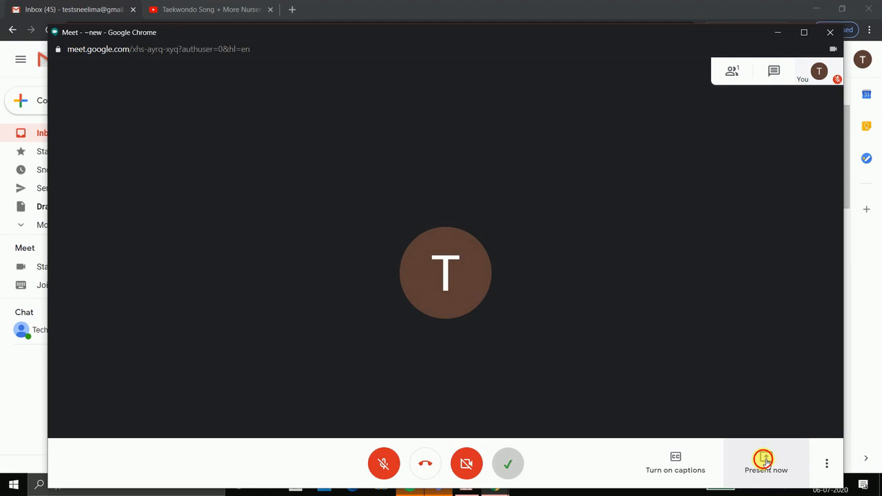
click(767, 463)
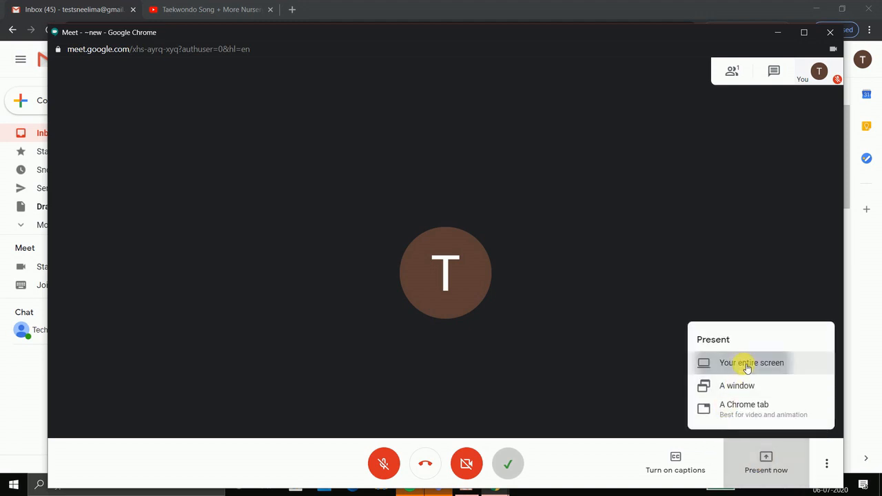
click(750, 363)
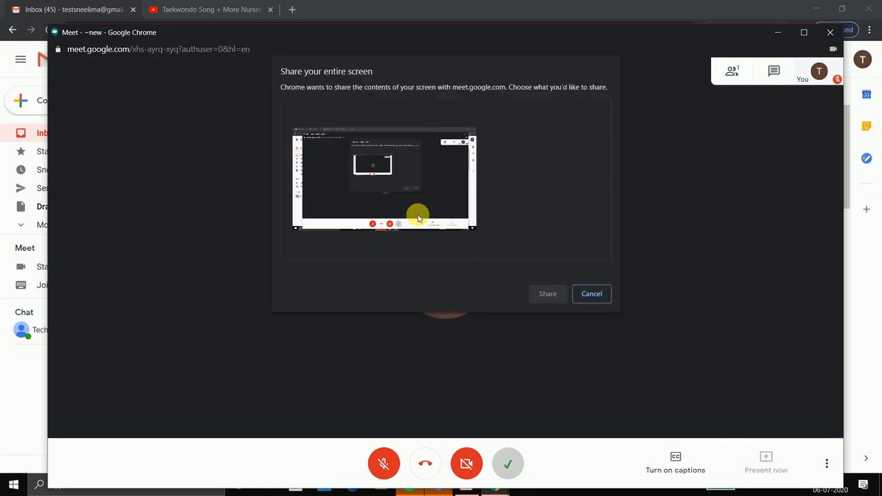
click(547, 293)
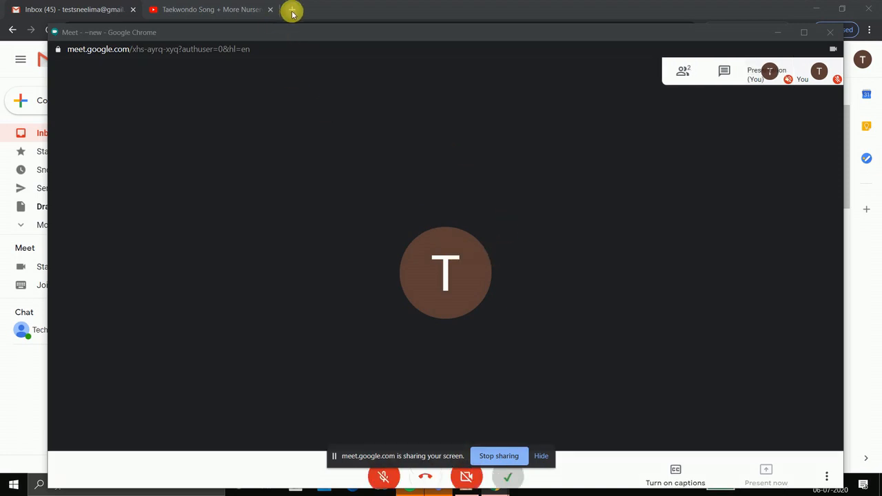
Step: Play the Taekwondo Song nursery rhymes video on YouTube, then return to the Gmail inbox
click(292, 11)
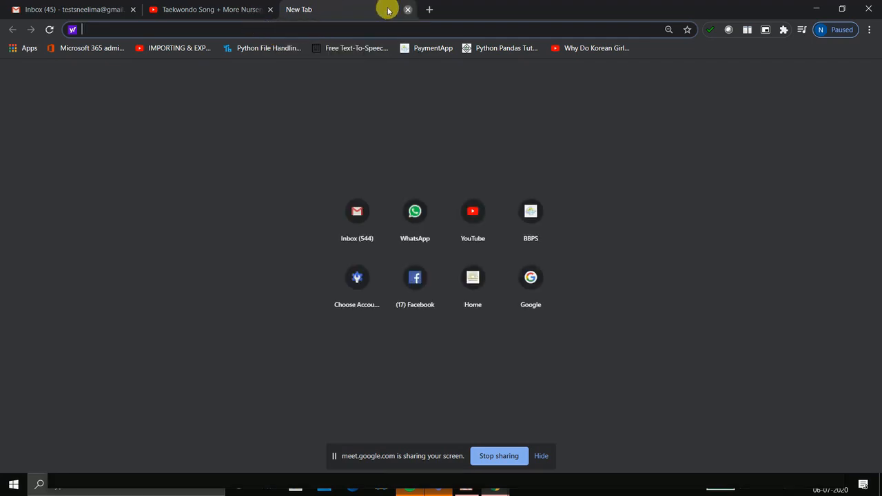
click(408, 9)
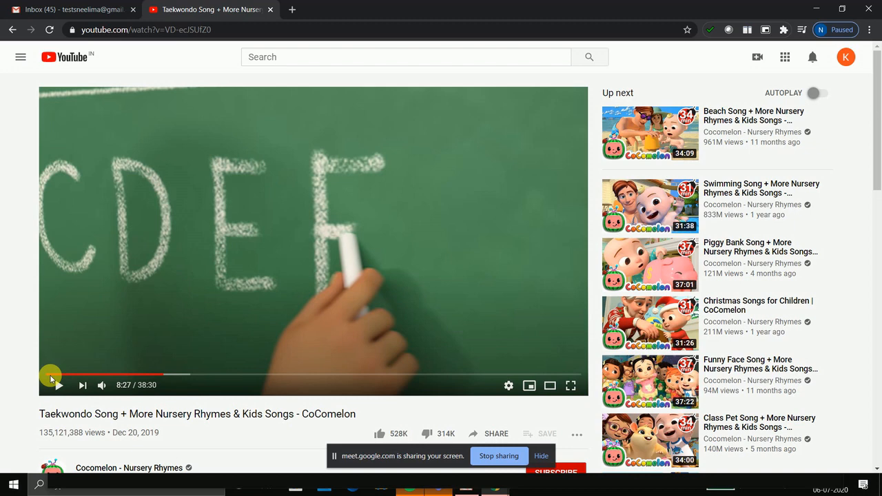
click(59, 386)
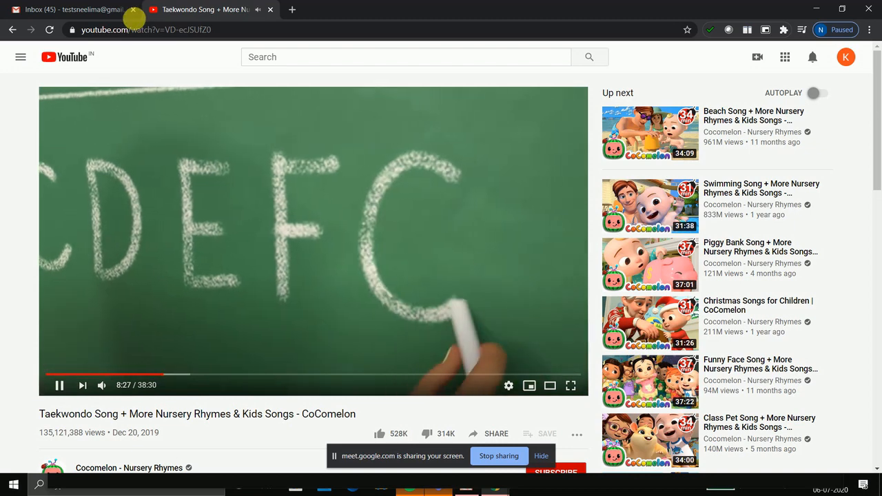
mouse_move(76, 8)
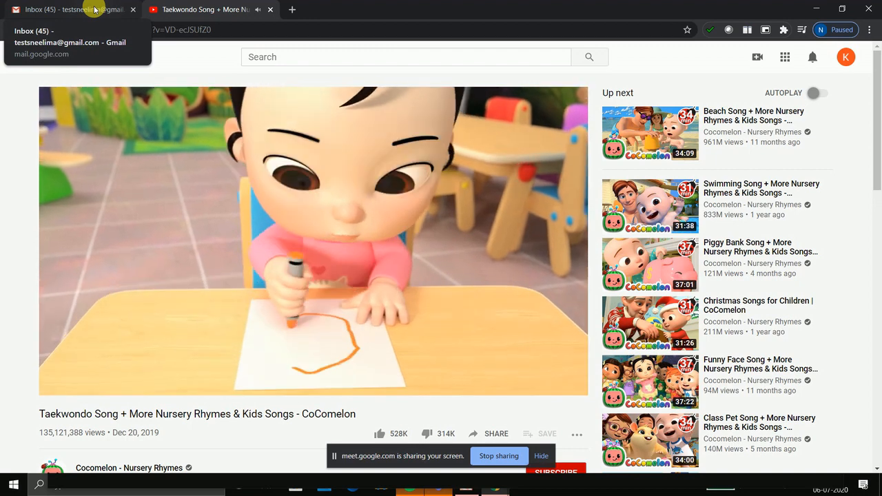
click(69, 8)
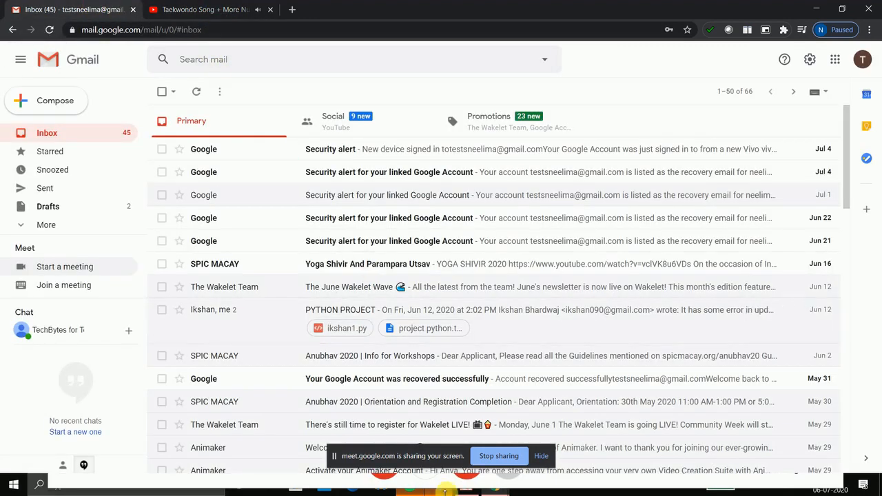
Step: Return to the meeting window, turn on captions and bring up More options
click(200, 9)
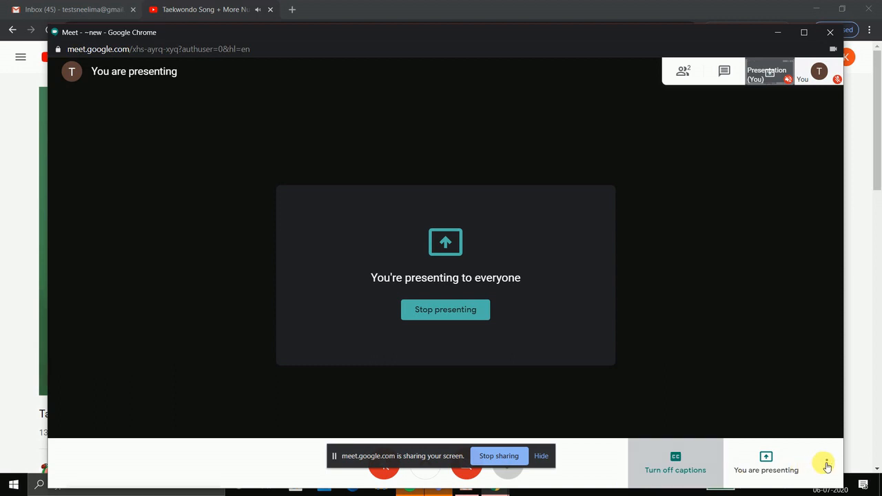
click(675, 463)
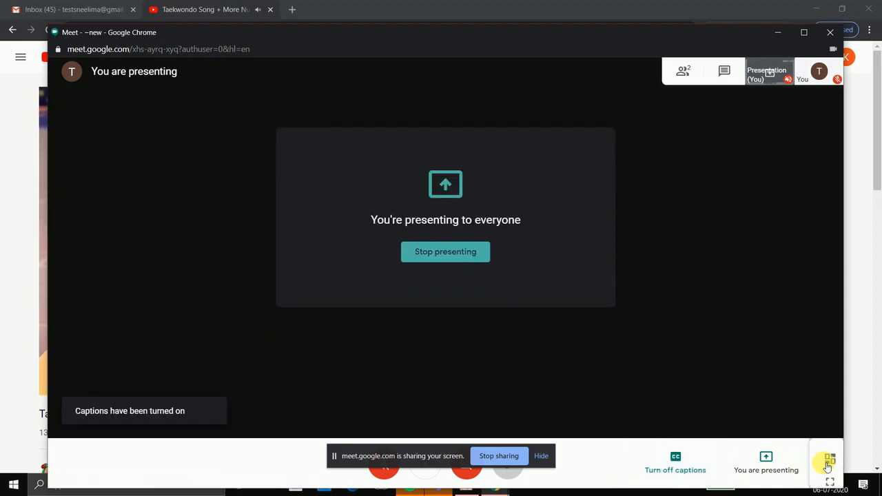
click(827, 463)
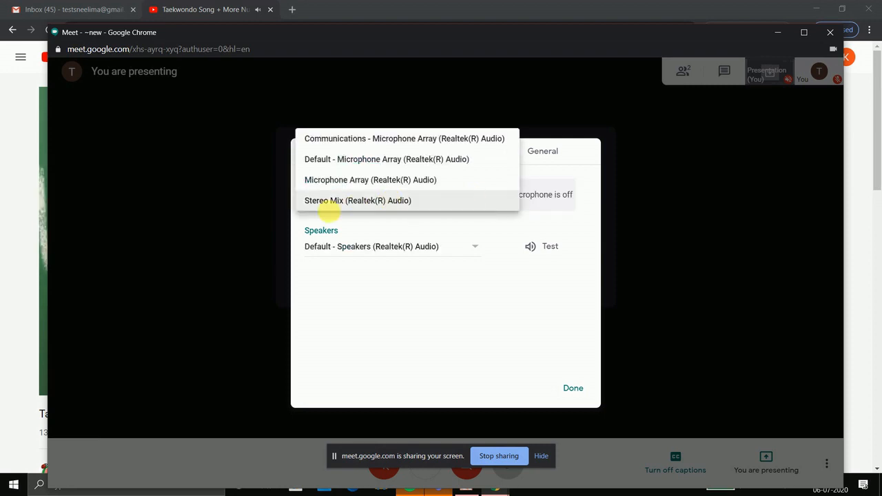
mouse_move(358, 204)
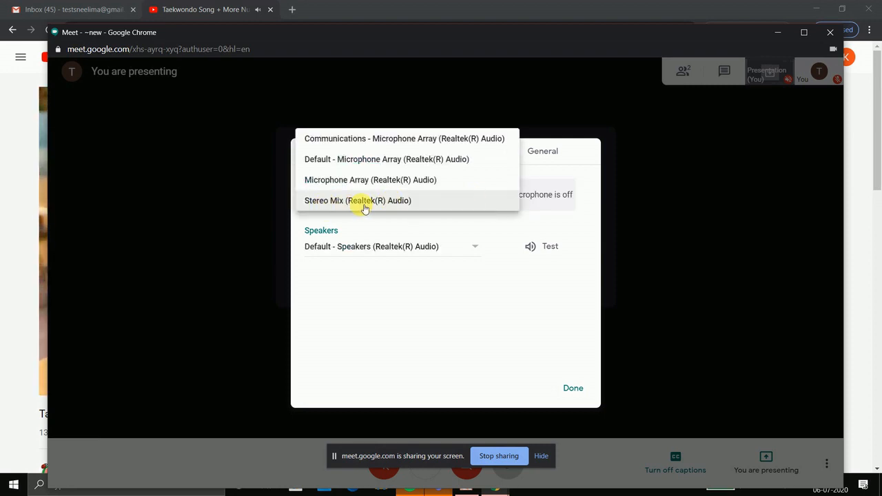
mouse_move(340, 187)
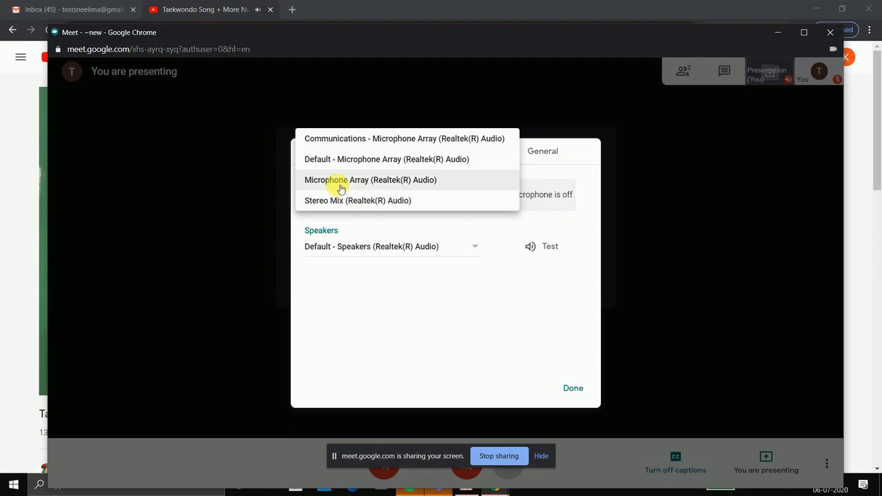
mouse_move(358, 185)
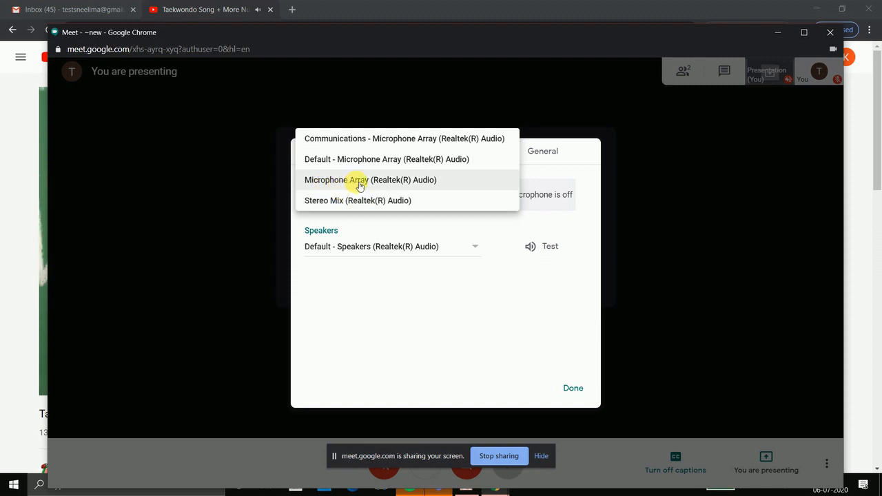
mouse_move(379, 187)
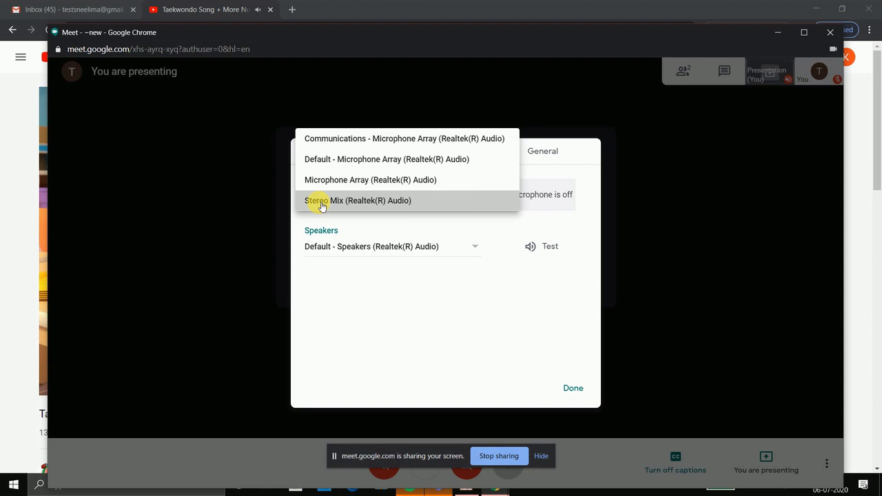
Step: Select Stereo Mix (Realtek(R) Audio) as the microphone and confirm with Done
click(358, 201)
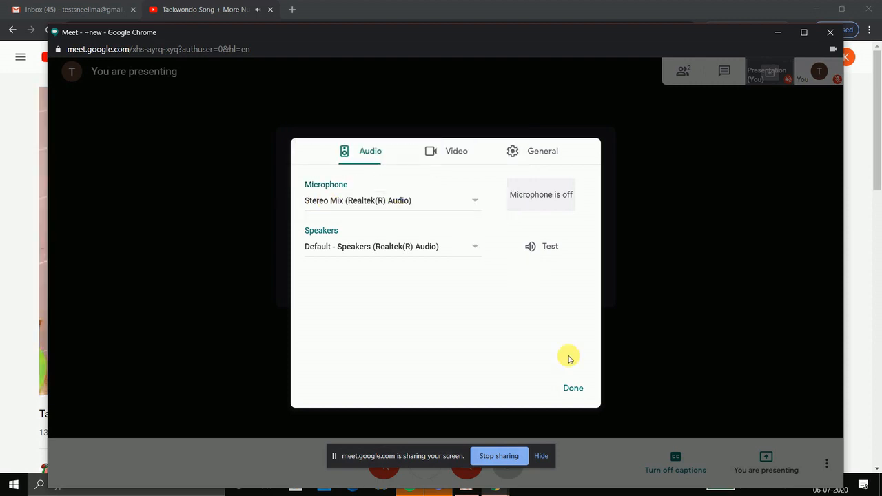
click(573, 388)
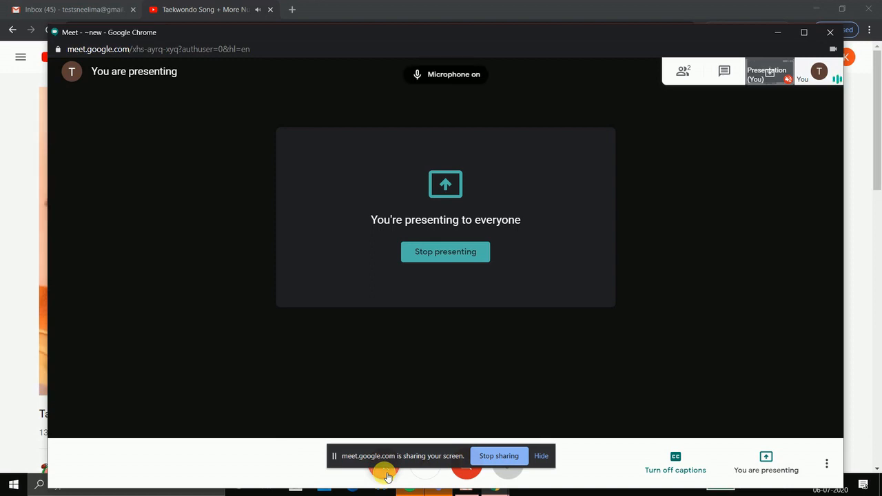
mouse_move(198, 164)
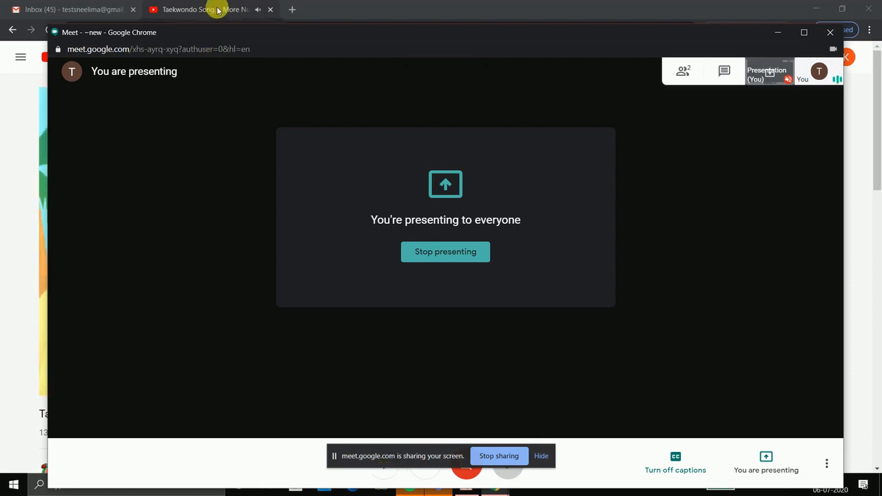
Step: Switch to the YouTube song tab while presenting with the microphone on
click(199, 8)
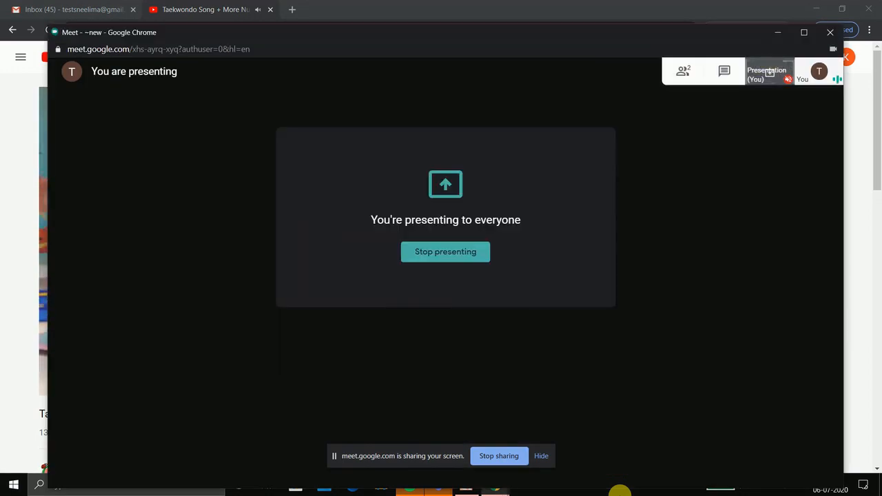
mouse_move(772, 456)
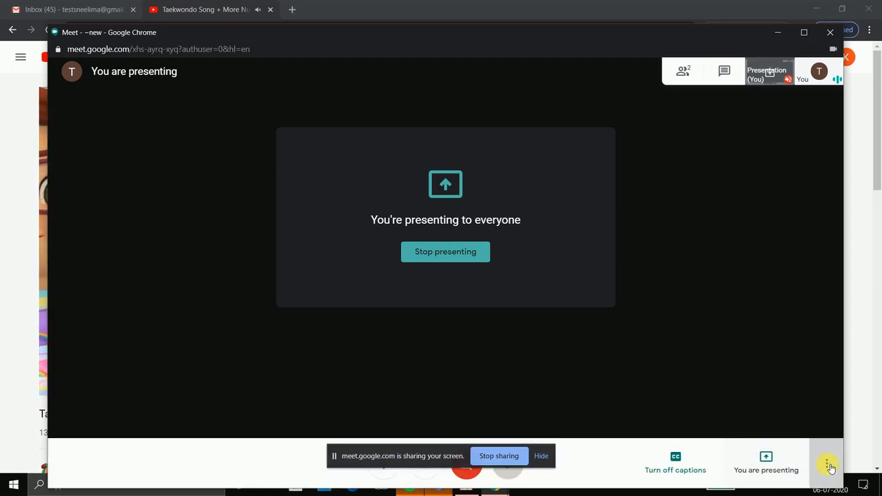
Step: In Settings > Audio, choose Microphone Array (Realtek(R) Audio) as the microphone input
click(827, 461)
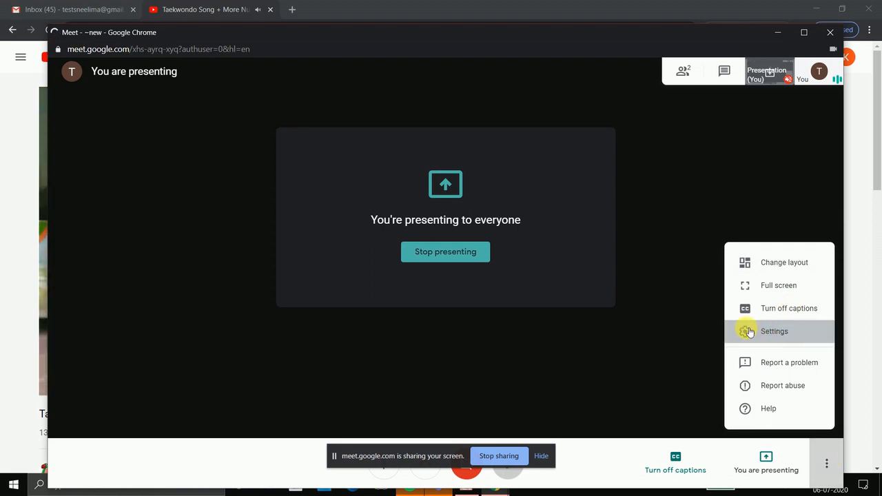
mouse_move(618, 261)
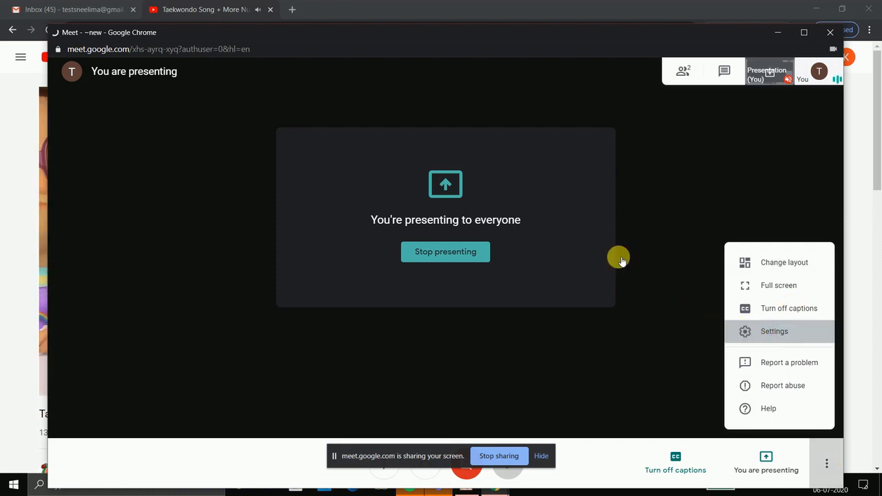
click(775, 331)
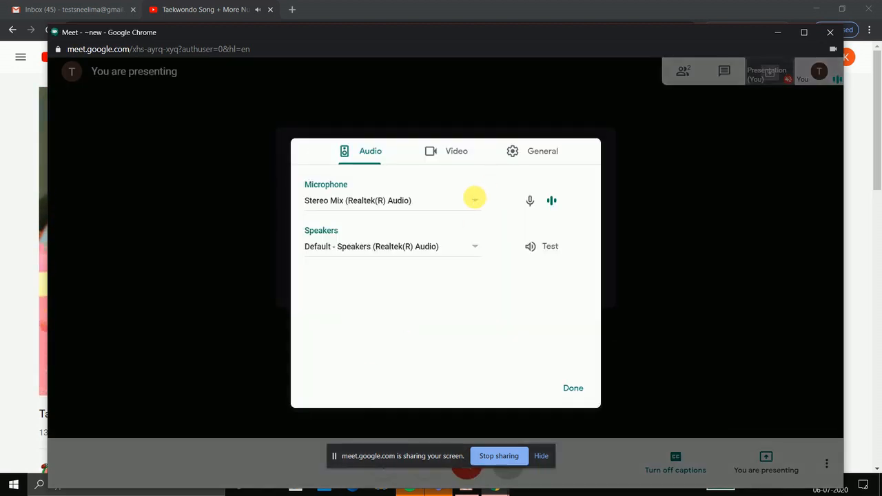
click(474, 201)
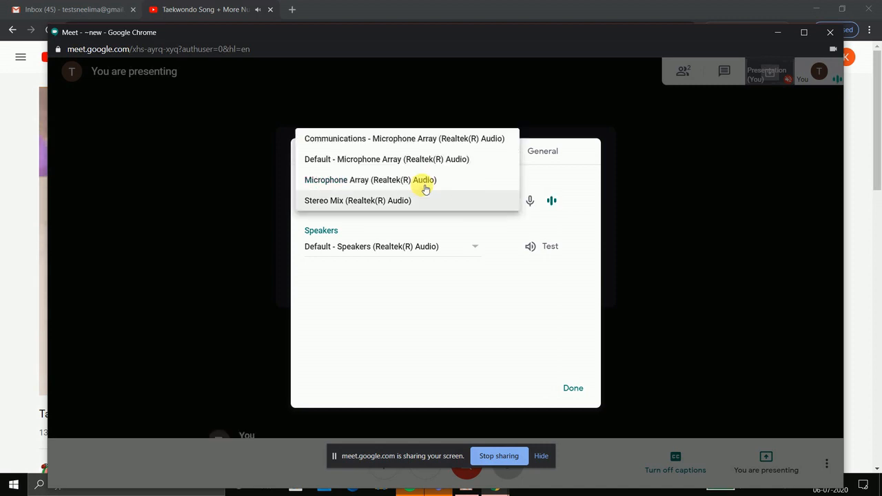
click(359, 180)
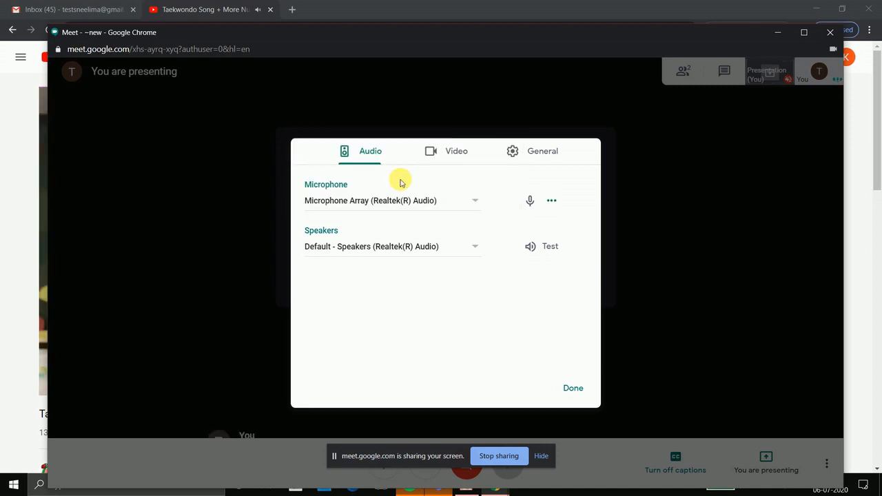